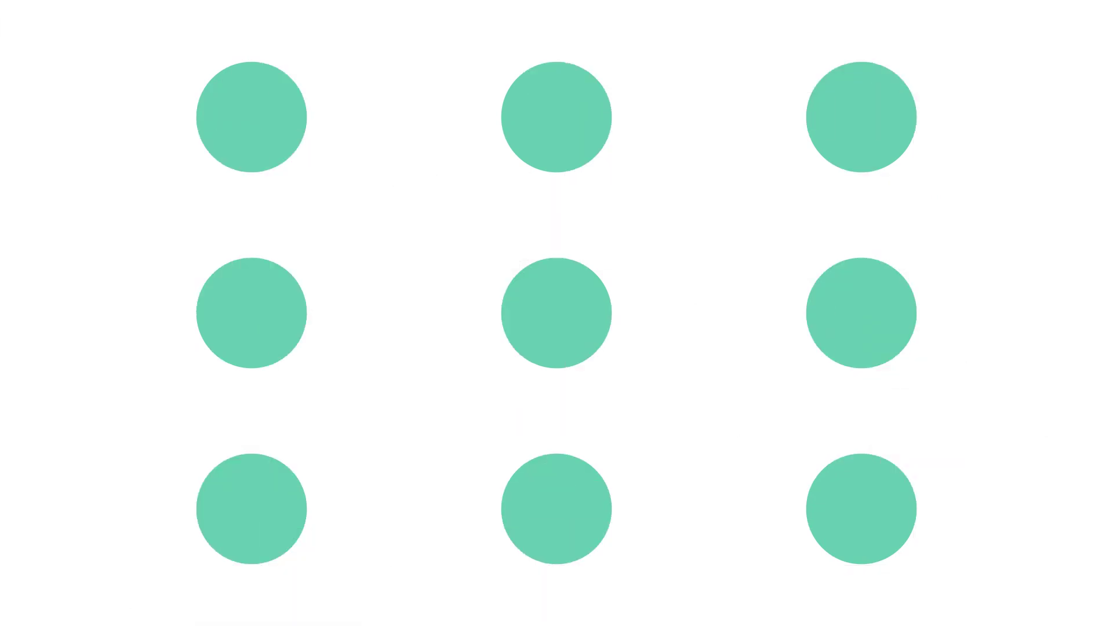
pyautogui.scroll(-3)
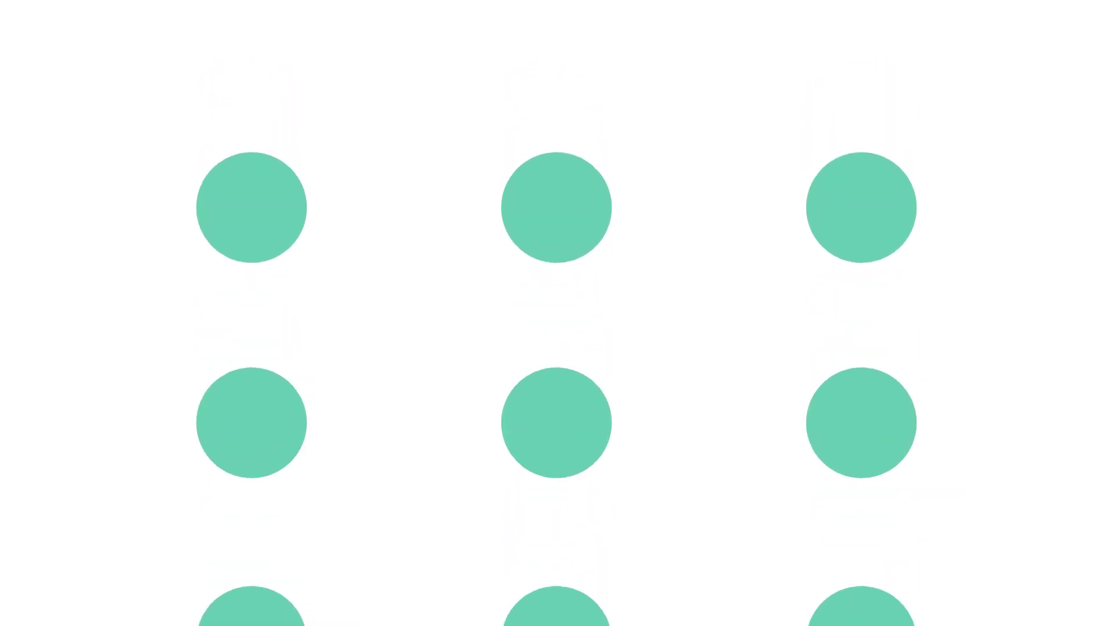